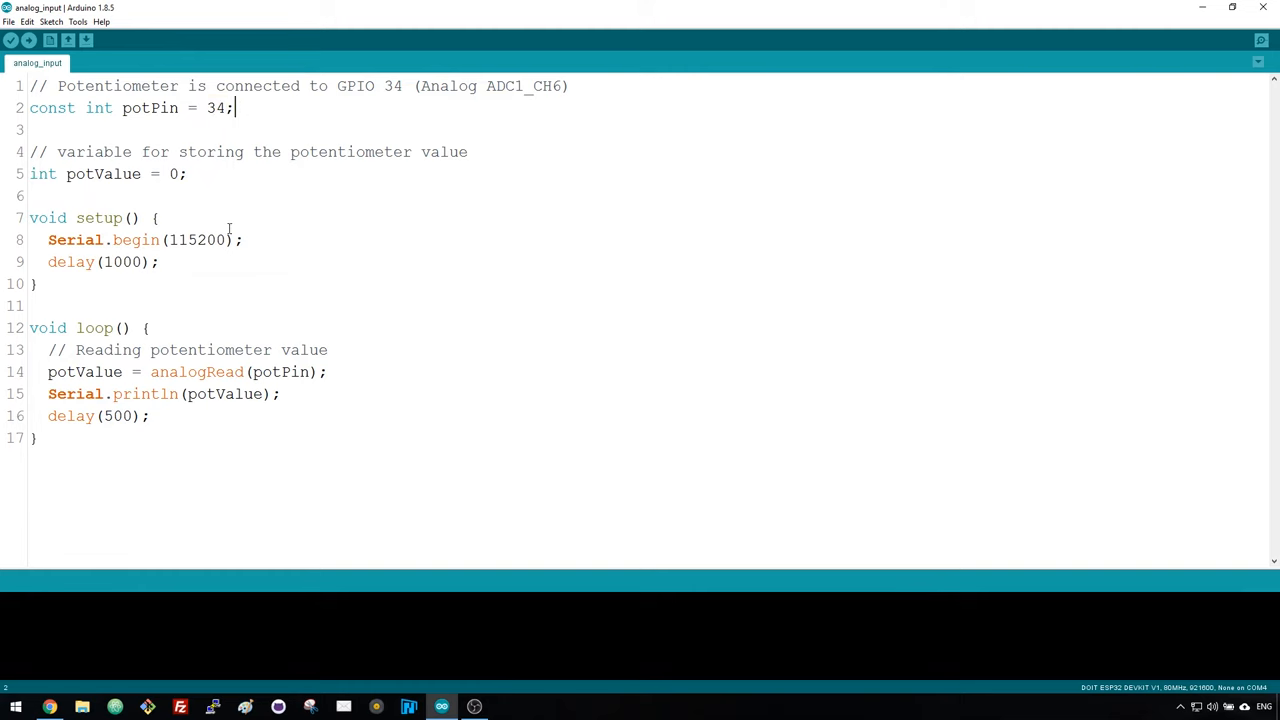
# Highlight Serial, the 115200 baud rate and the analogRead call in the sketch.
pyautogui.doubleClick(76, 240)
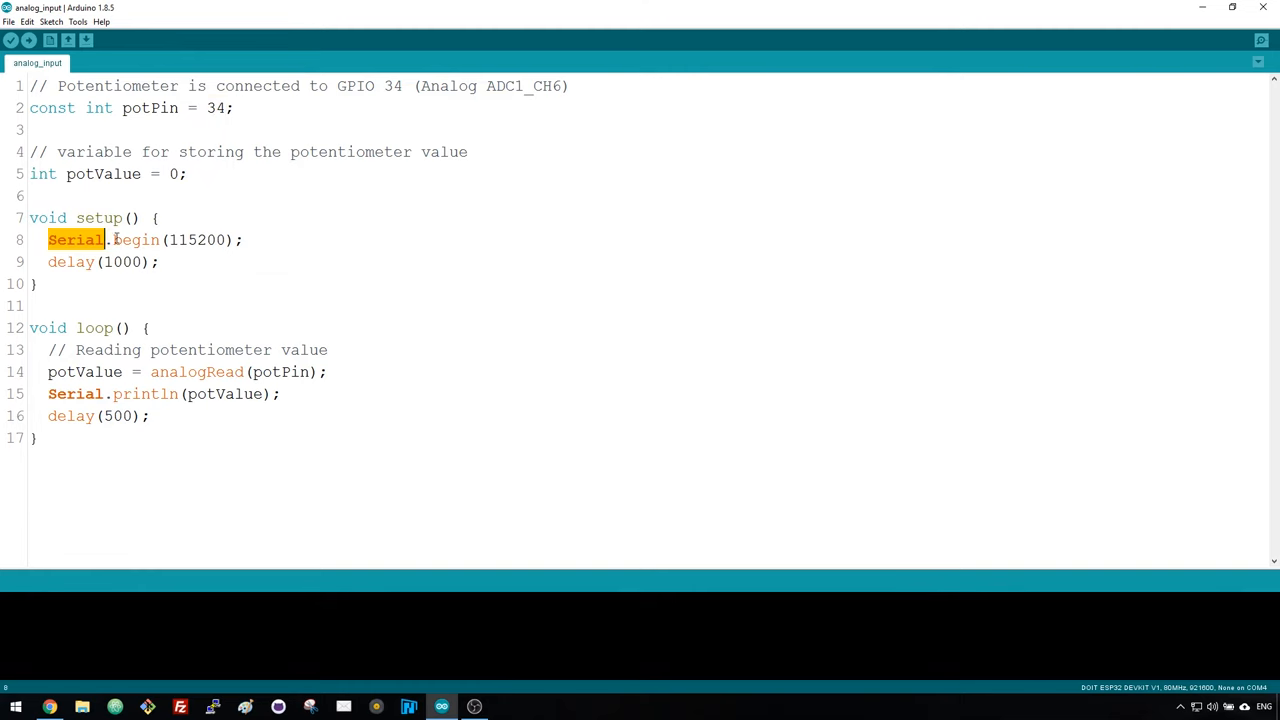
pyautogui.doubleClick(196, 240)
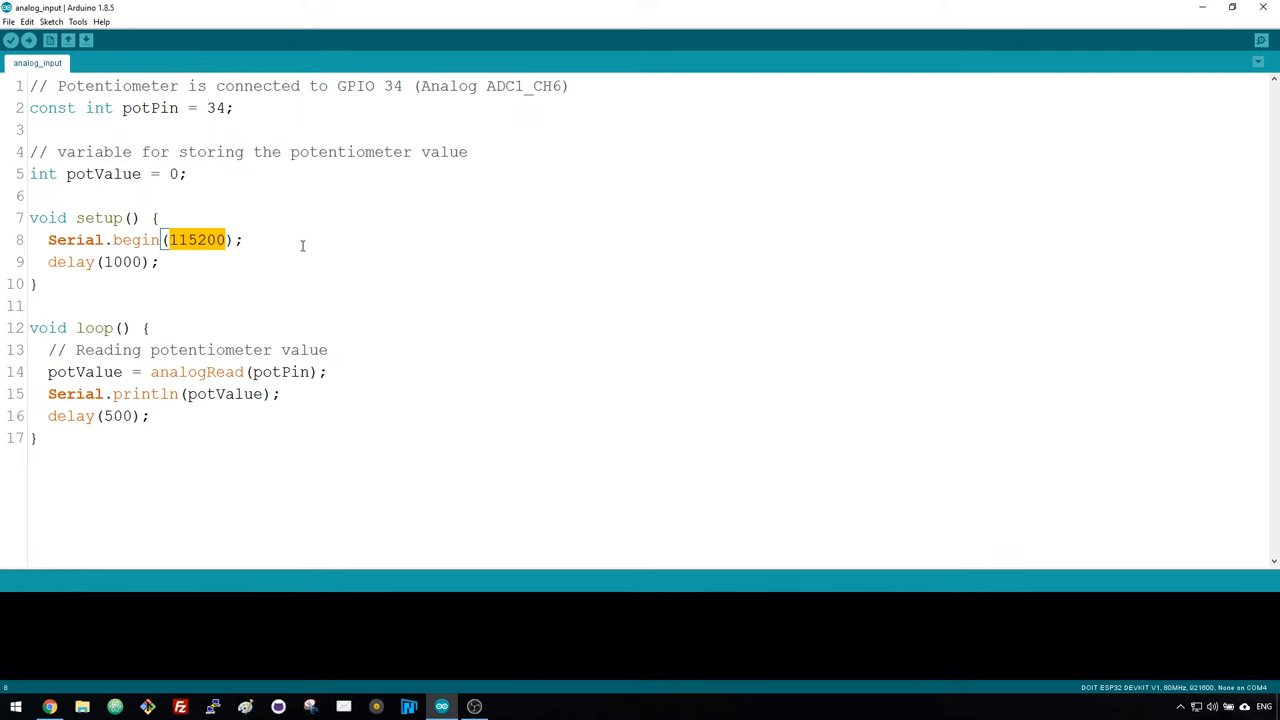
pyautogui.doubleClick(196, 370)
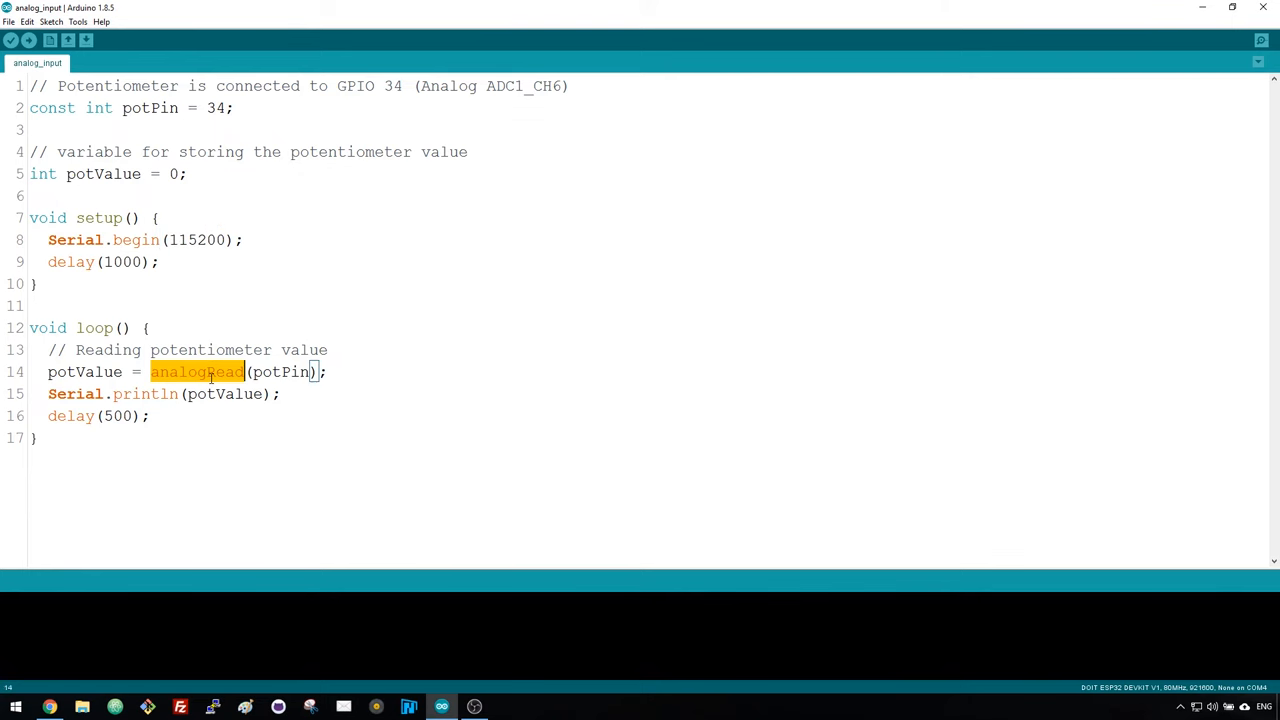
pyautogui.doubleClick(280, 372)
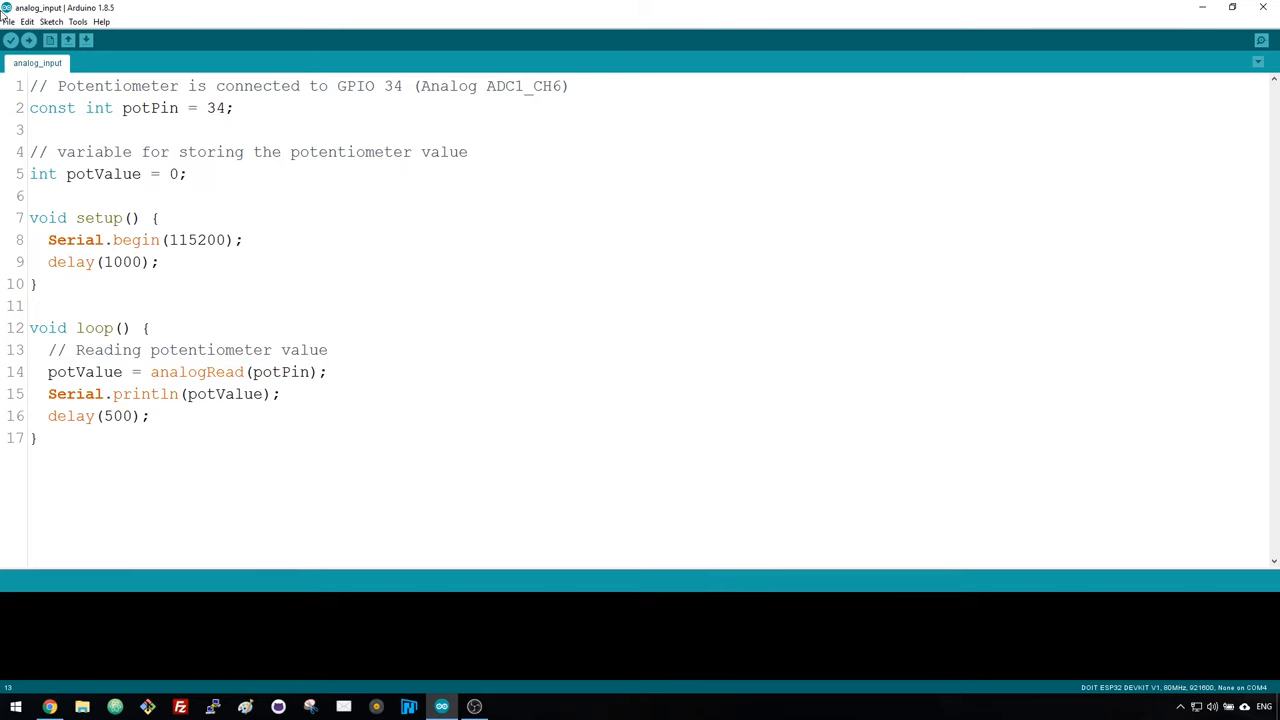
# Upload the potentiometer sketch to the ESP32 and confirm its COM port under Tools > Port.
pyautogui.click(28, 40)
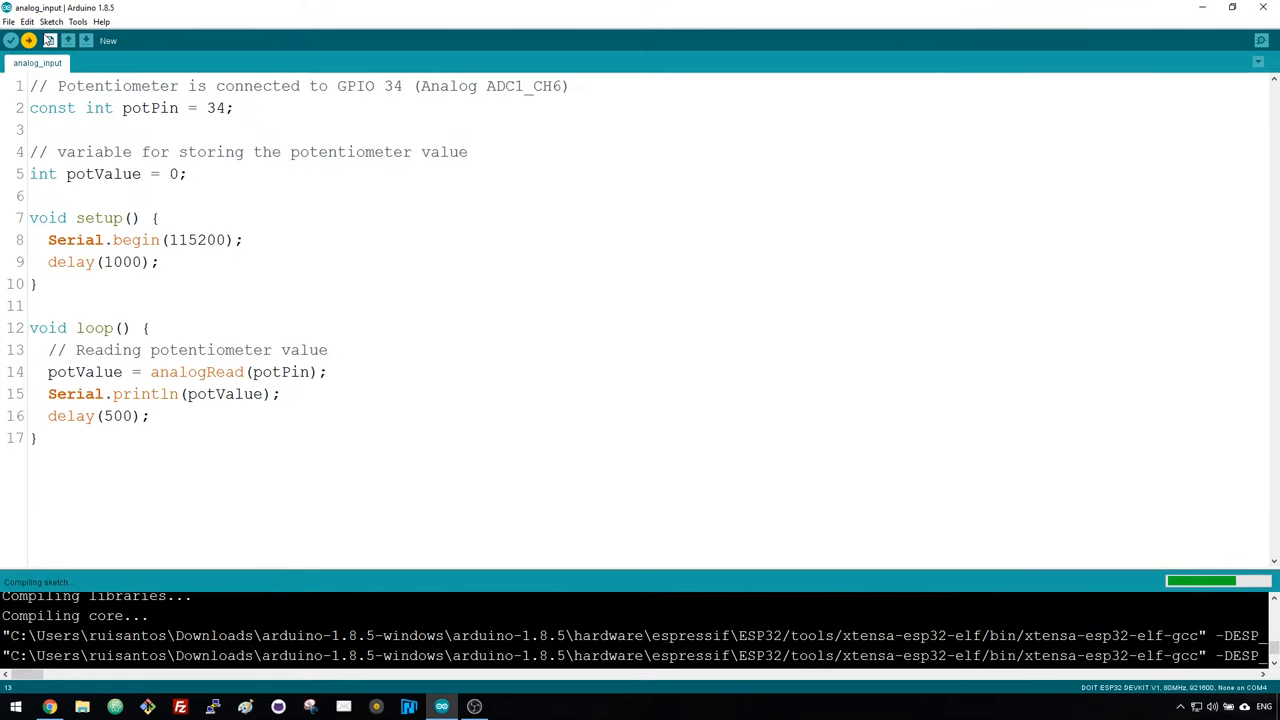
pyautogui.click(76, 20)
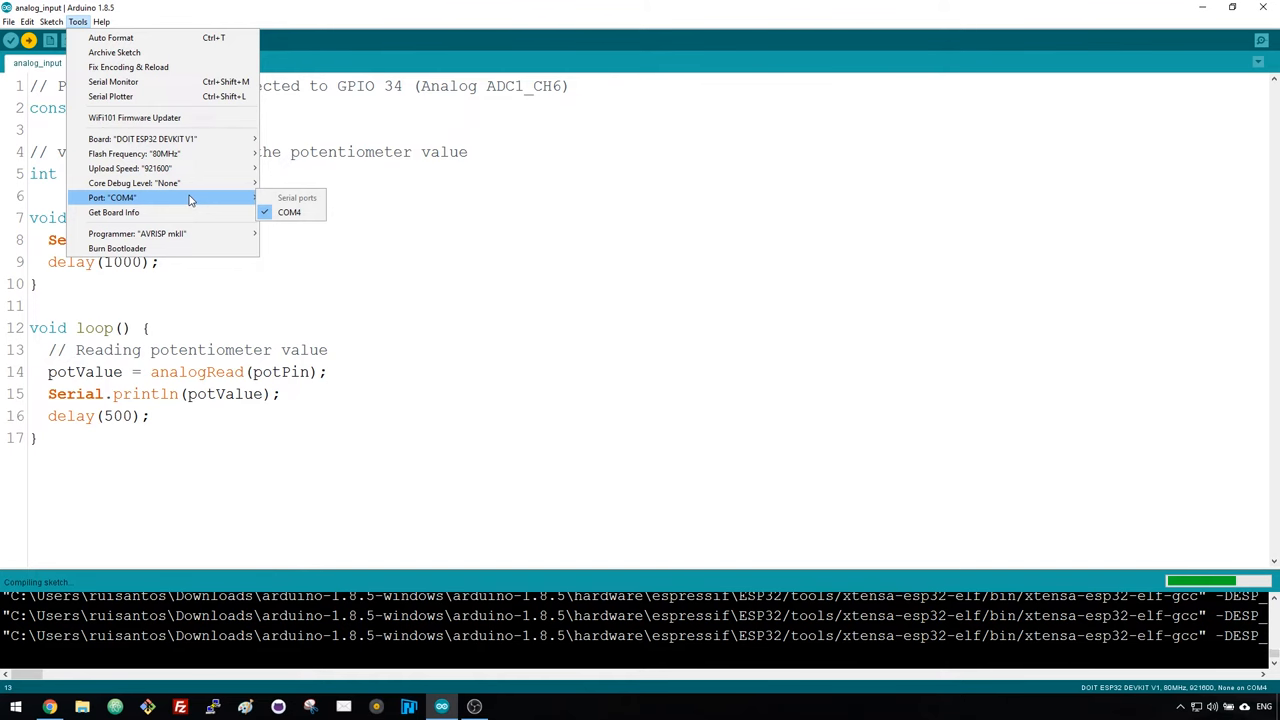
pyautogui.click(112, 80)
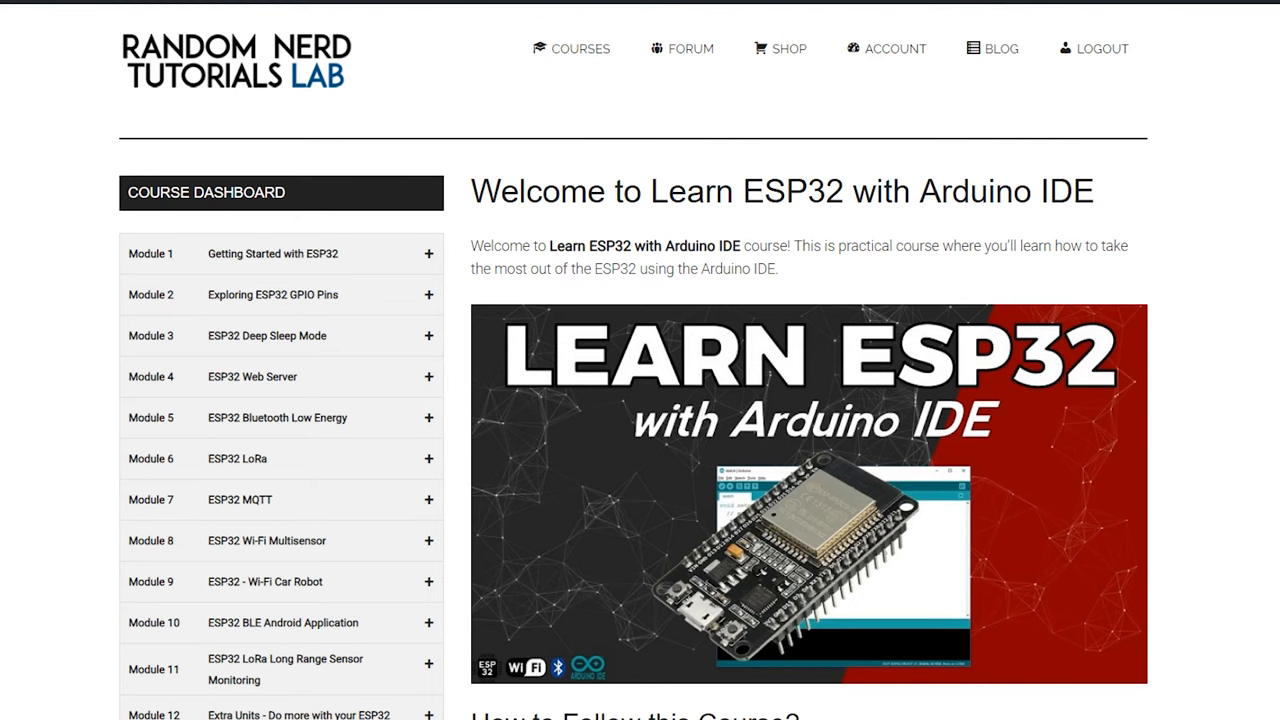
pyautogui.scroll(-3)
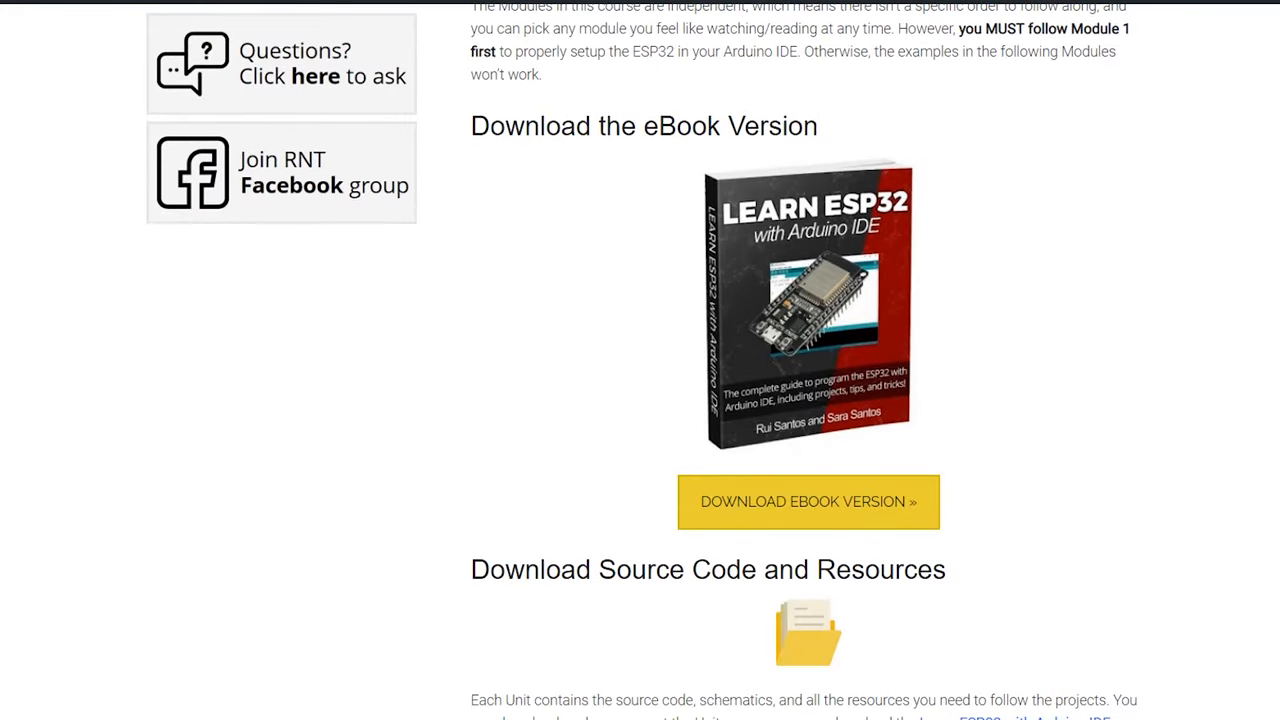
pyautogui.scroll(-3)
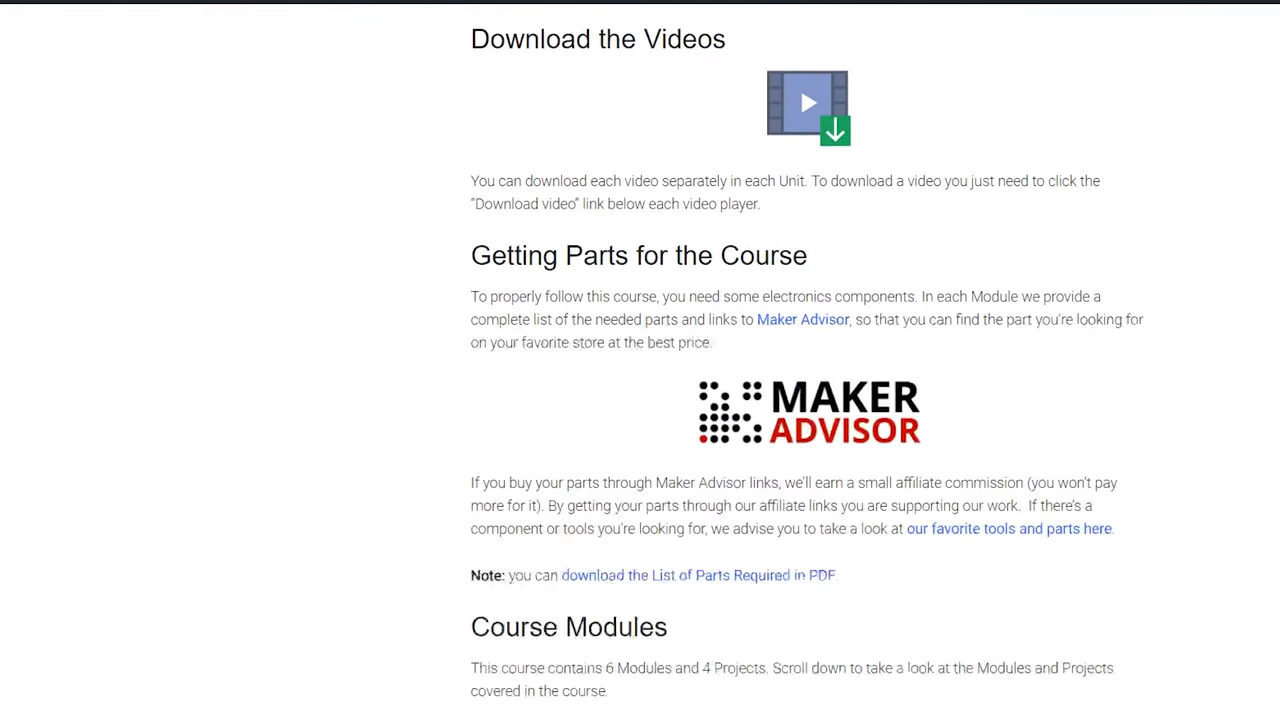
pyautogui.scroll(-3)
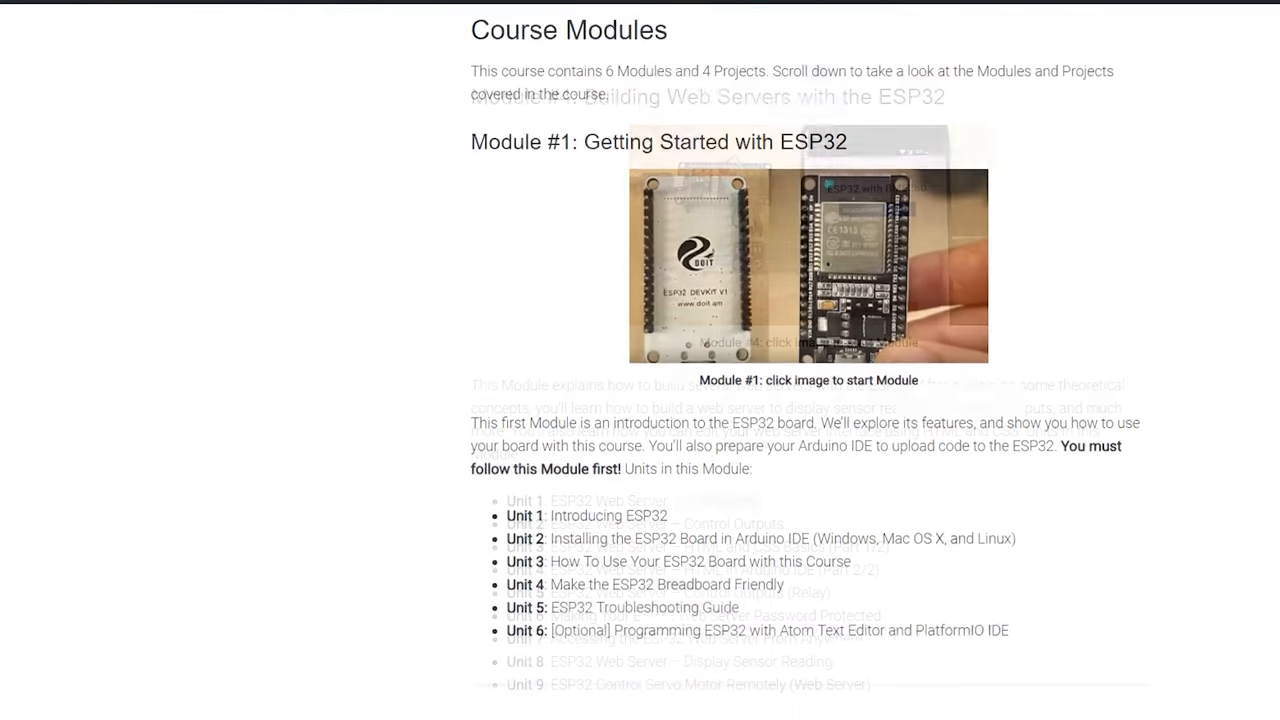
pyautogui.scroll(-3)
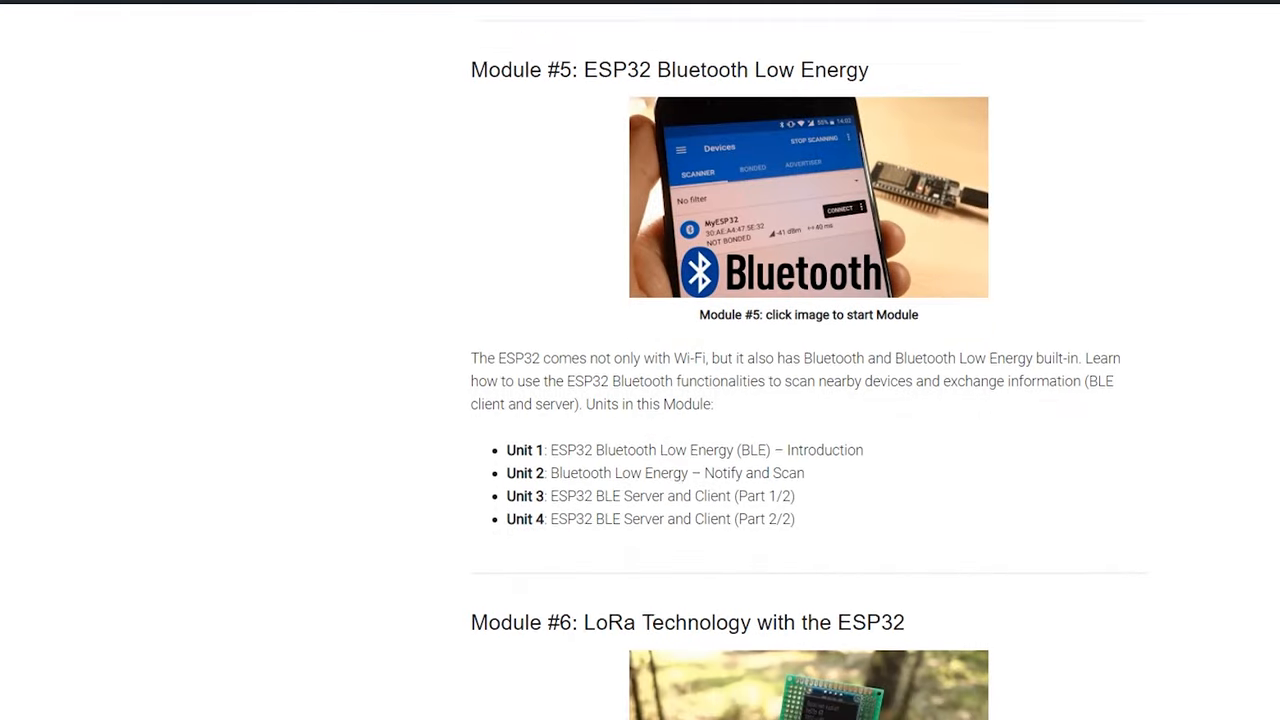
pyautogui.scroll(-3)
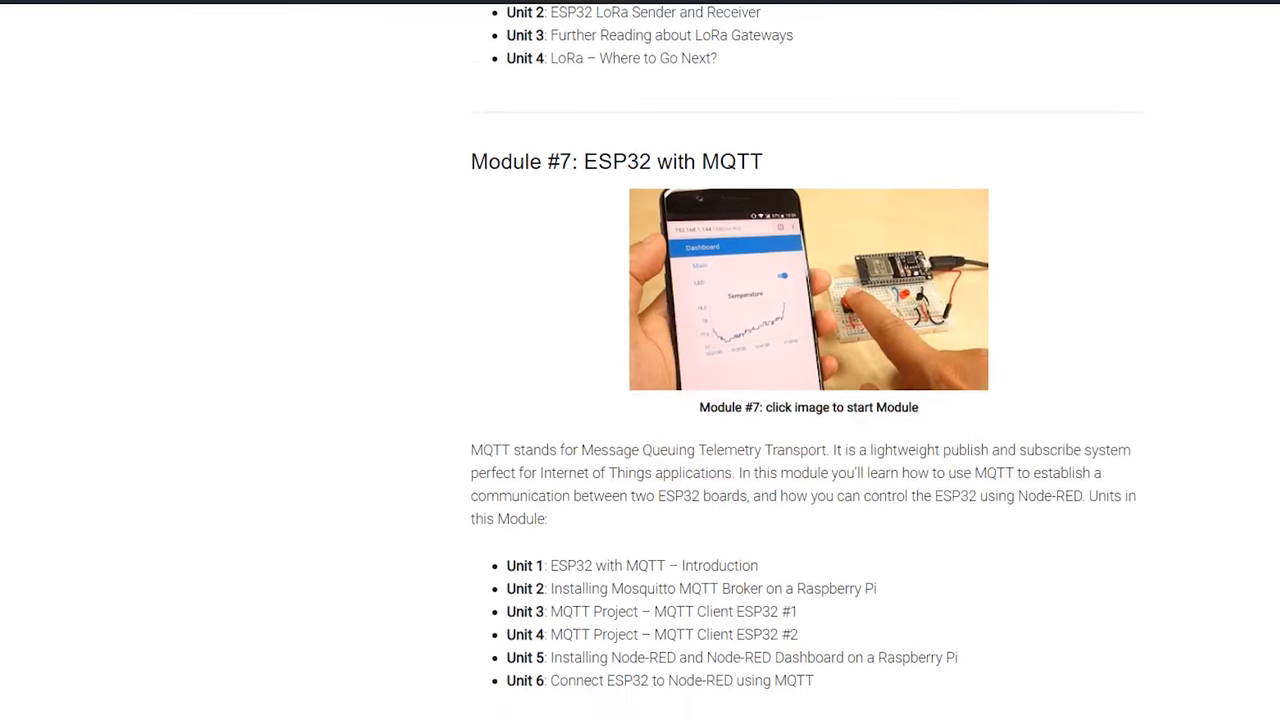
pyautogui.scroll(-3)
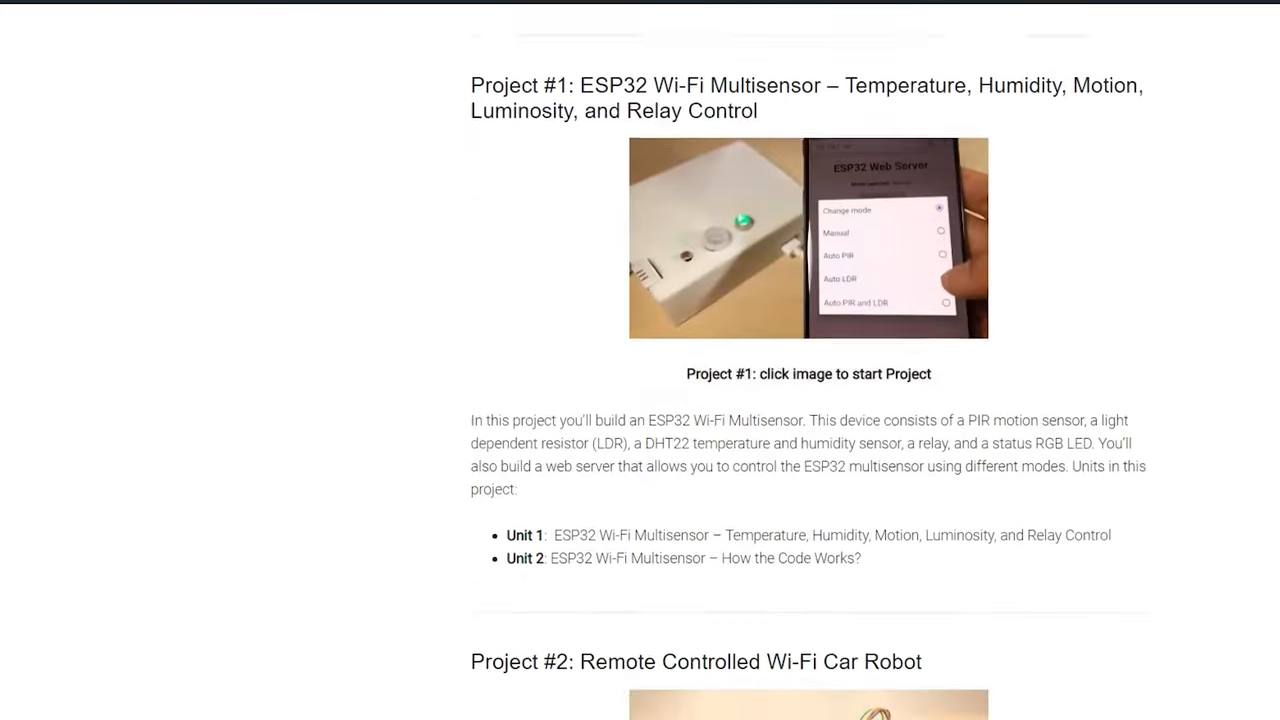